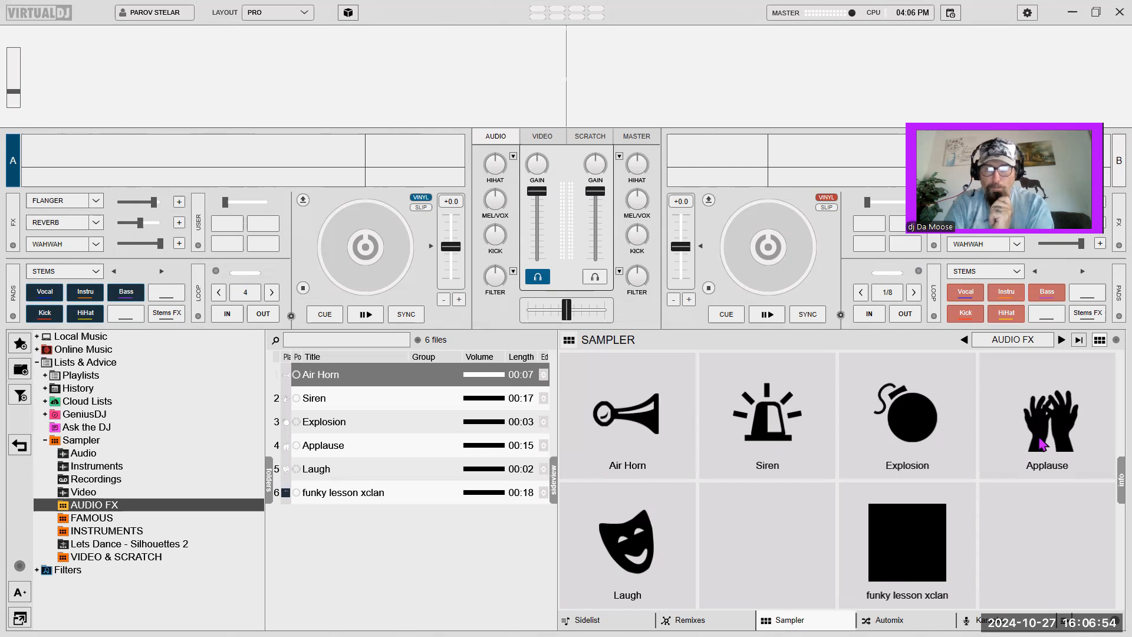
{"action": "mouse_move", "coordinate": [1039, 574]}
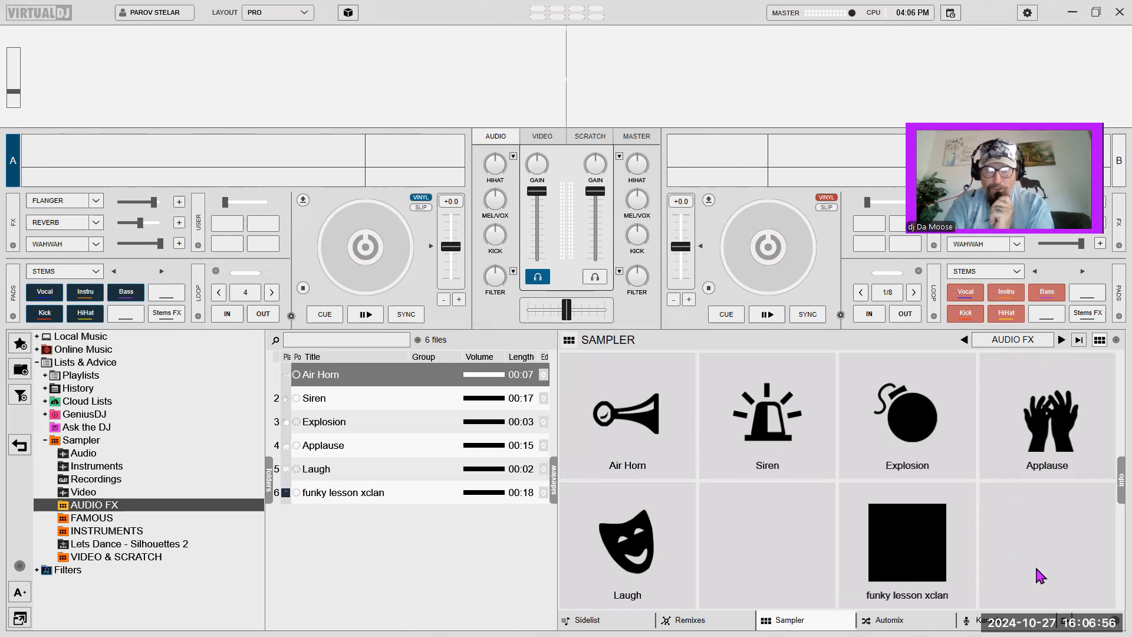
{"action": "mouse_move", "coordinate": [907, 545]}
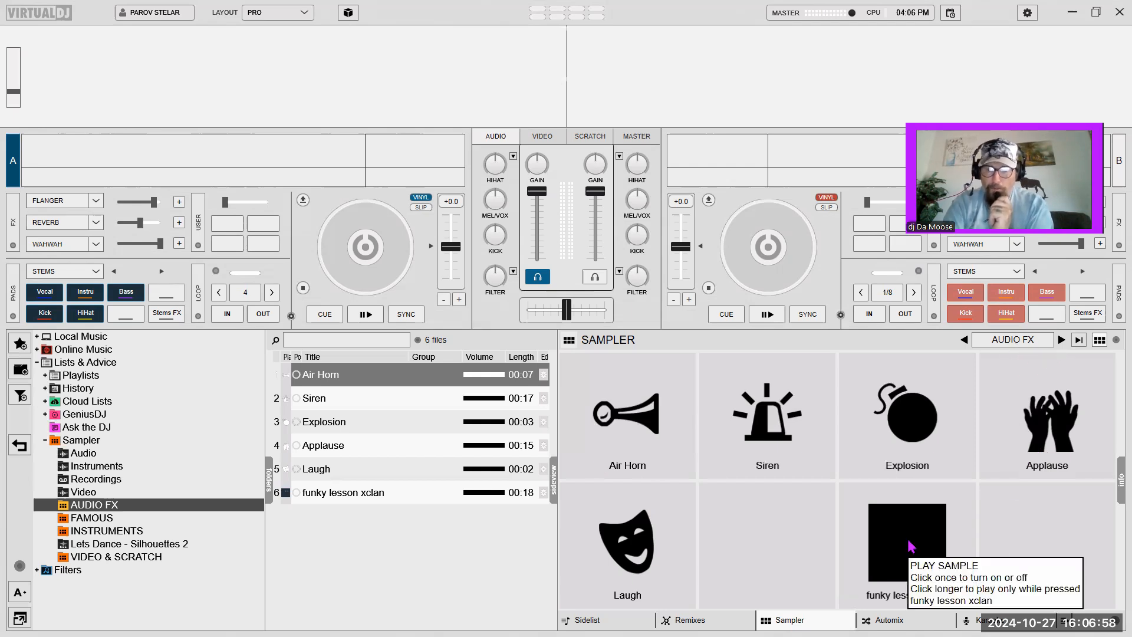
Play funky lesson xclan, then collapse and re-expand the Sampler folders back to the AUDIO FX bank
{"action": "left_click", "coordinate": [905, 542]}
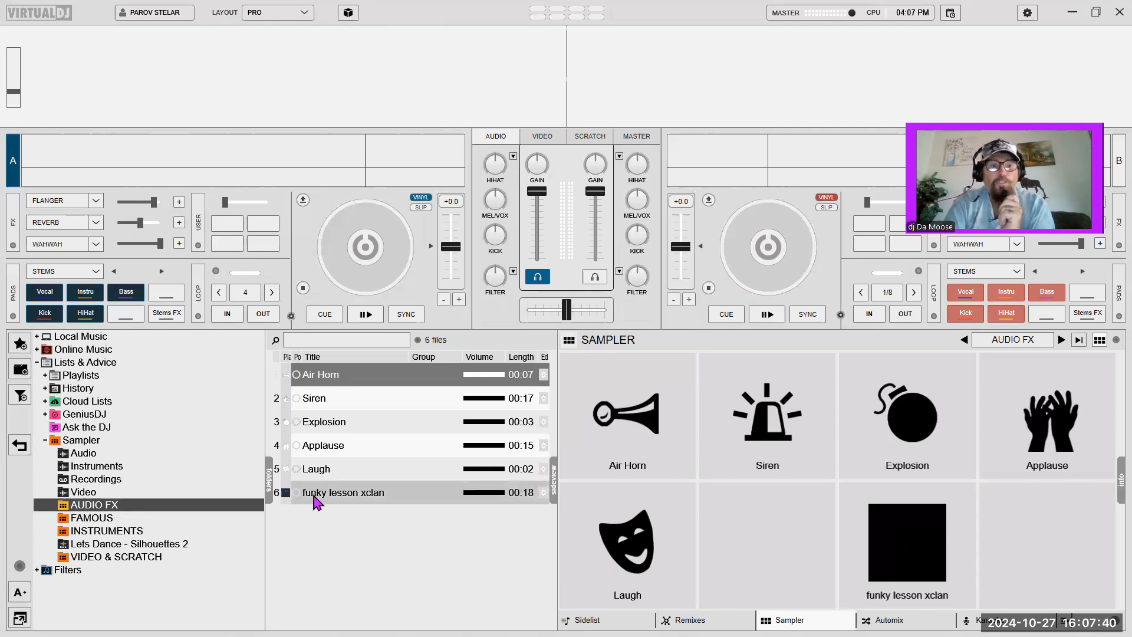
{"action": "left_click", "coordinate": [343, 493]}
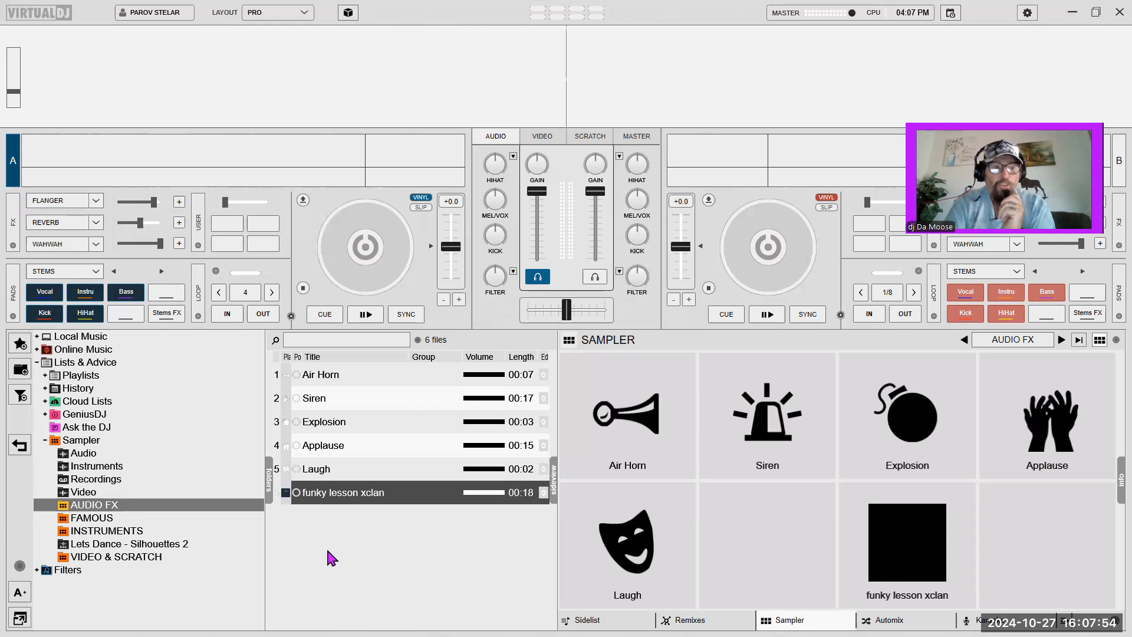
{"action": "left_click", "coordinate": [81, 439]}
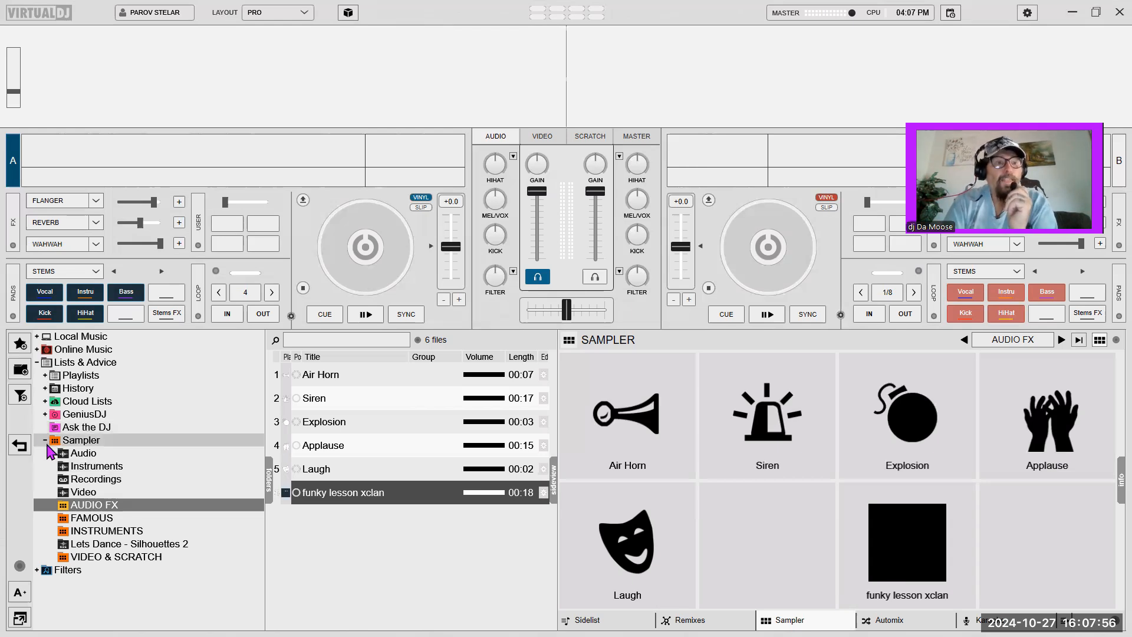
{"action": "left_click", "coordinate": [55, 440]}
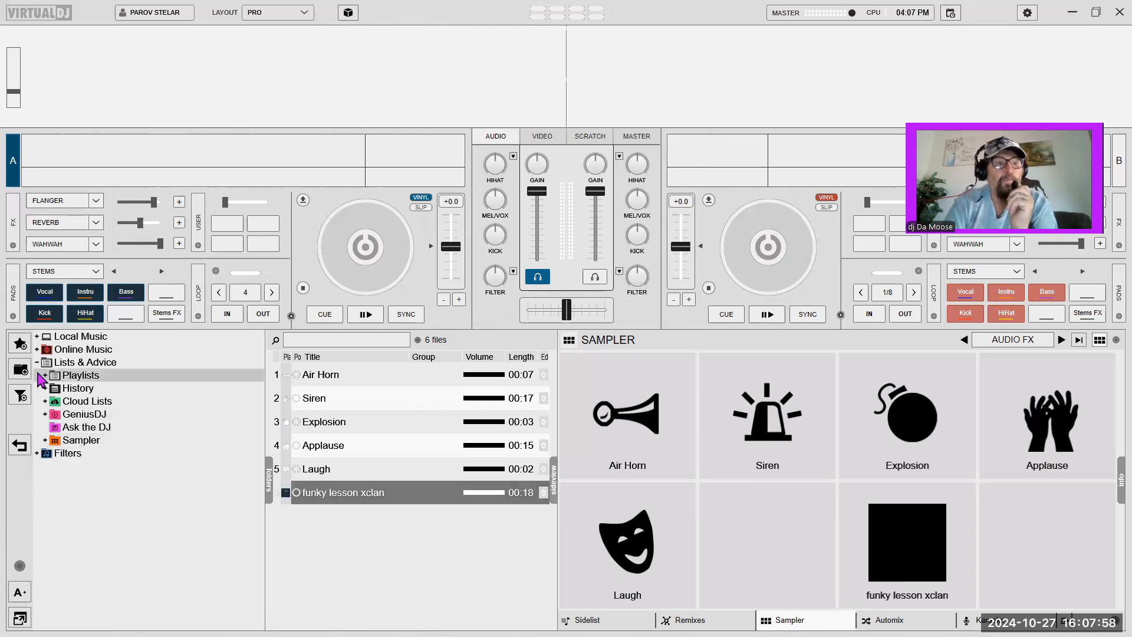
{"action": "left_click", "coordinate": [37, 362]}
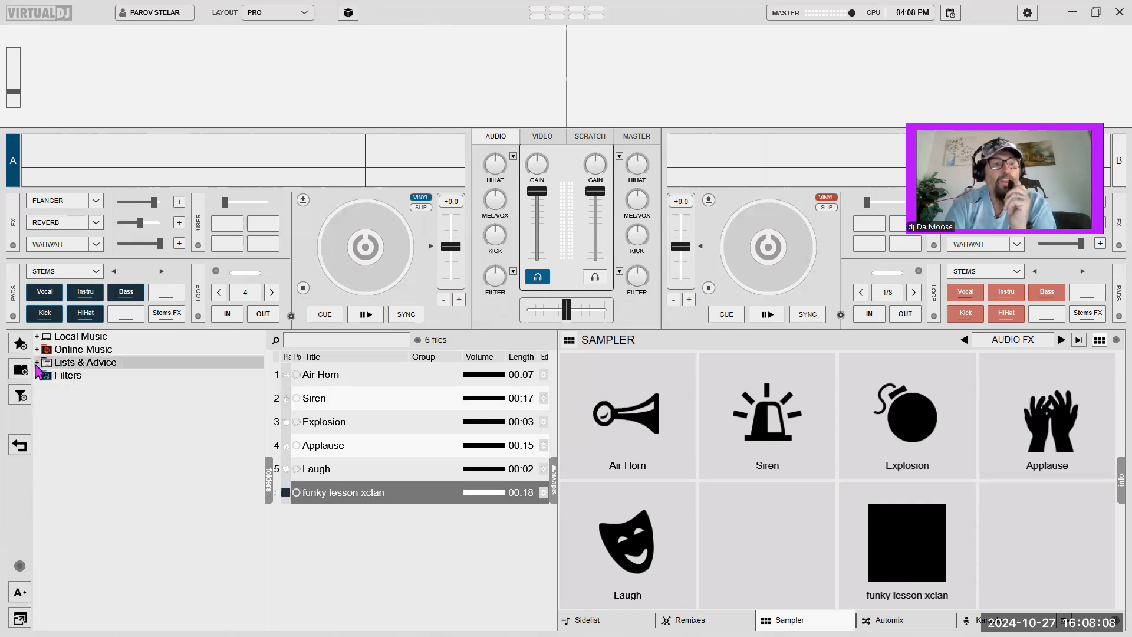
{"action": "left_click", "coordinate": [37, 362]}
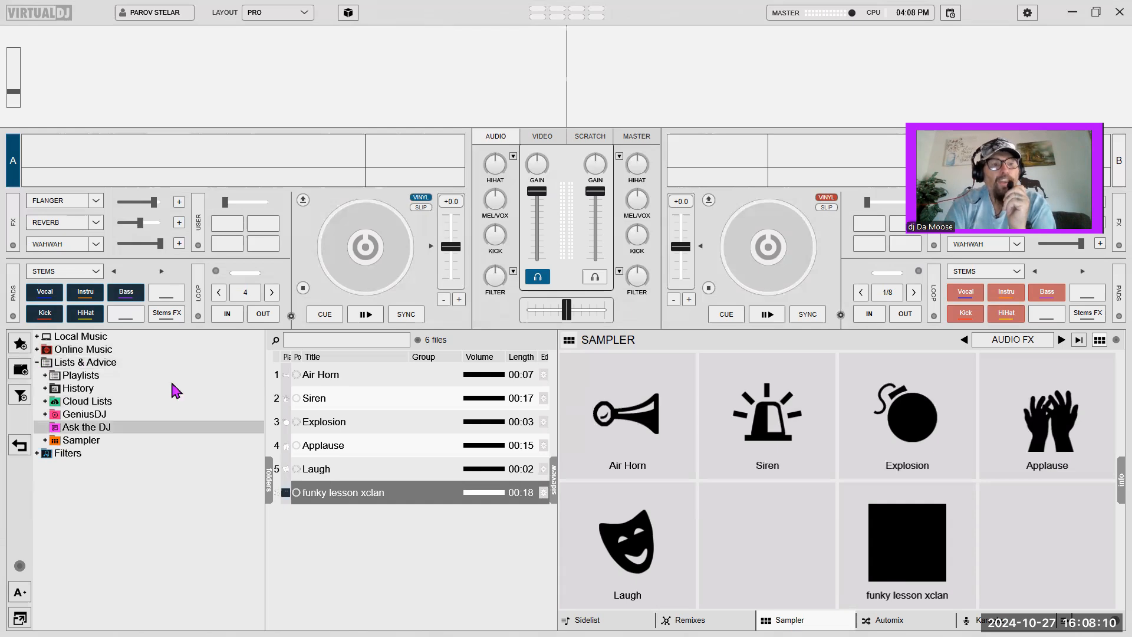
{"action": "left_click", "coordinate": [81, 440]}
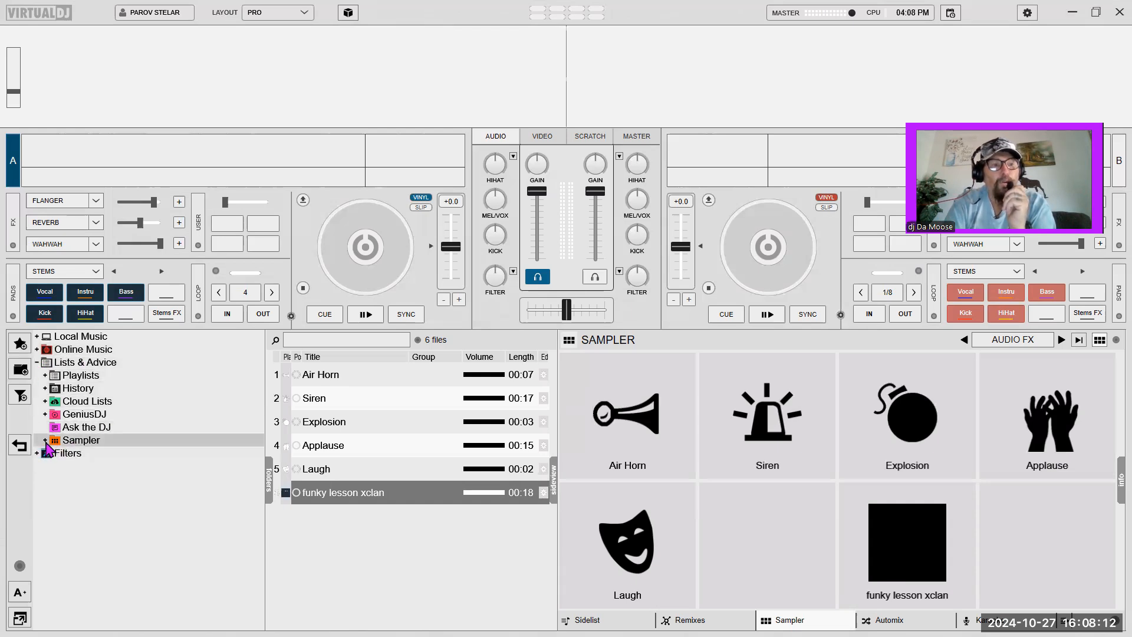
{"action": "left_click", "coordinate": [46, 440]}
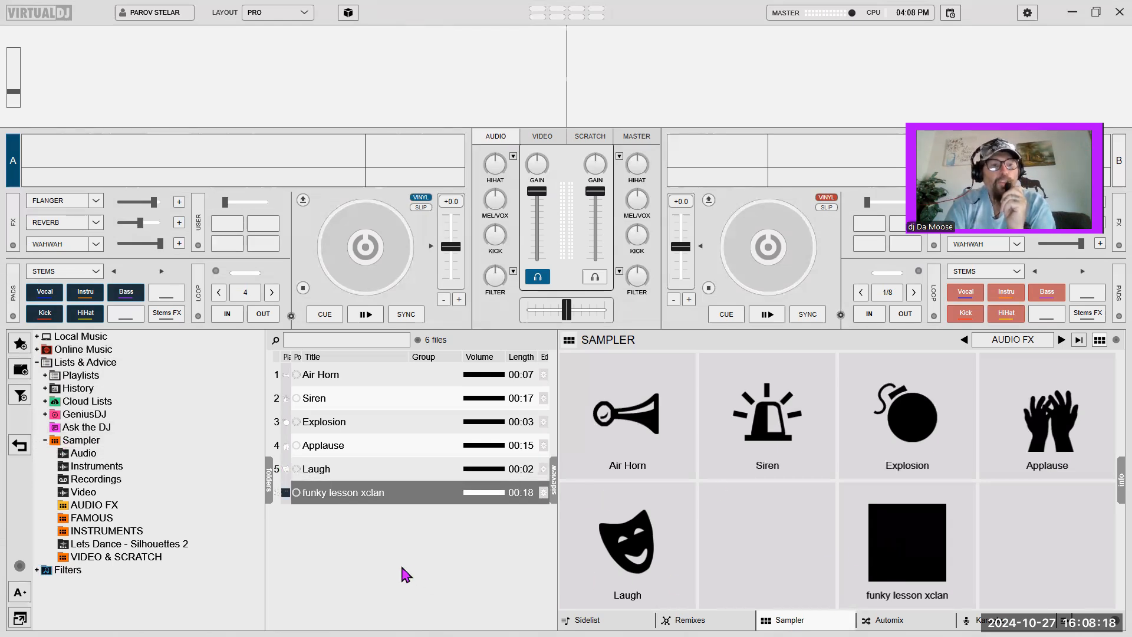
{"action": "left_click", "coordinate": [94, 503]}
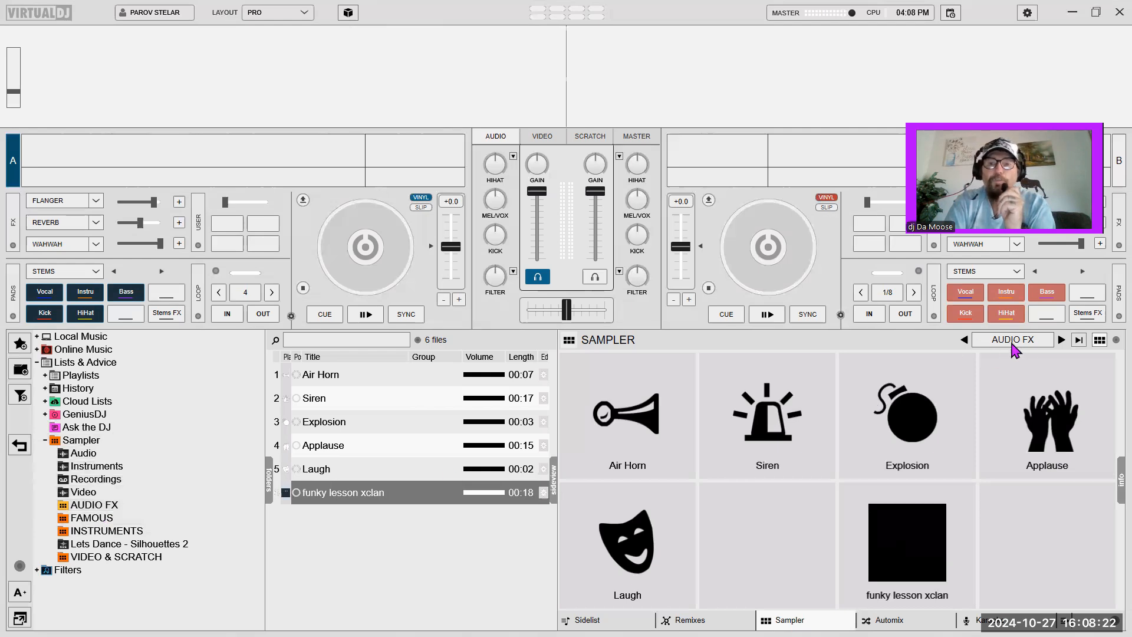
{"action": "left_click", "coordinate": [96, 504]}
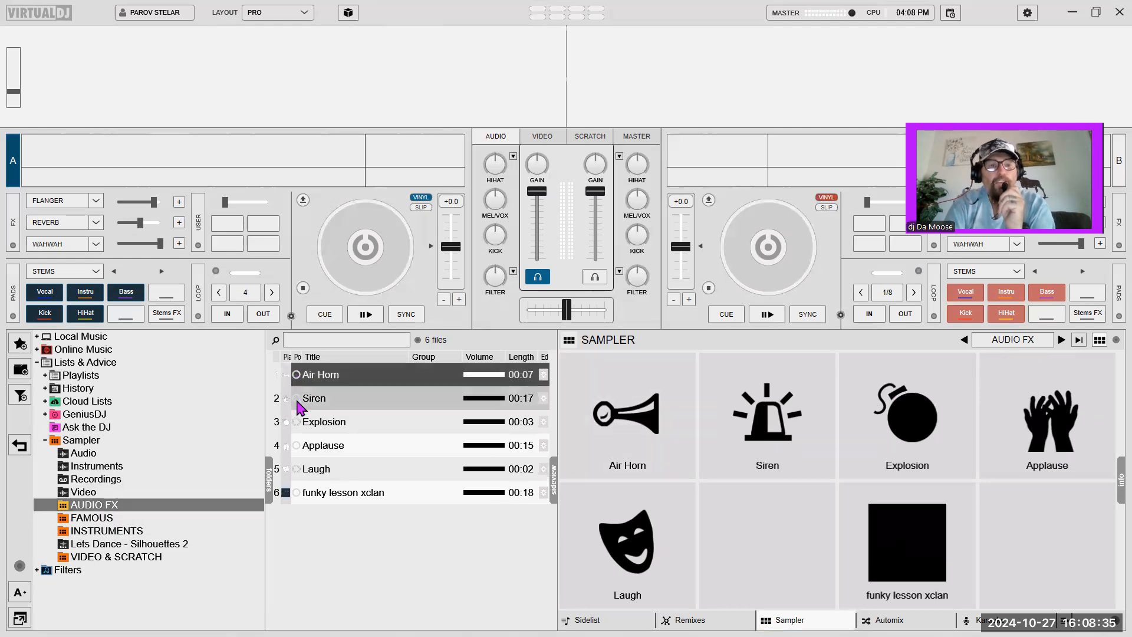
Preview Siren and Explosion, then remove funky lesson xclan from the AUDIO FX bank
{"action": "left_click", "coordinate": [314, 397]}
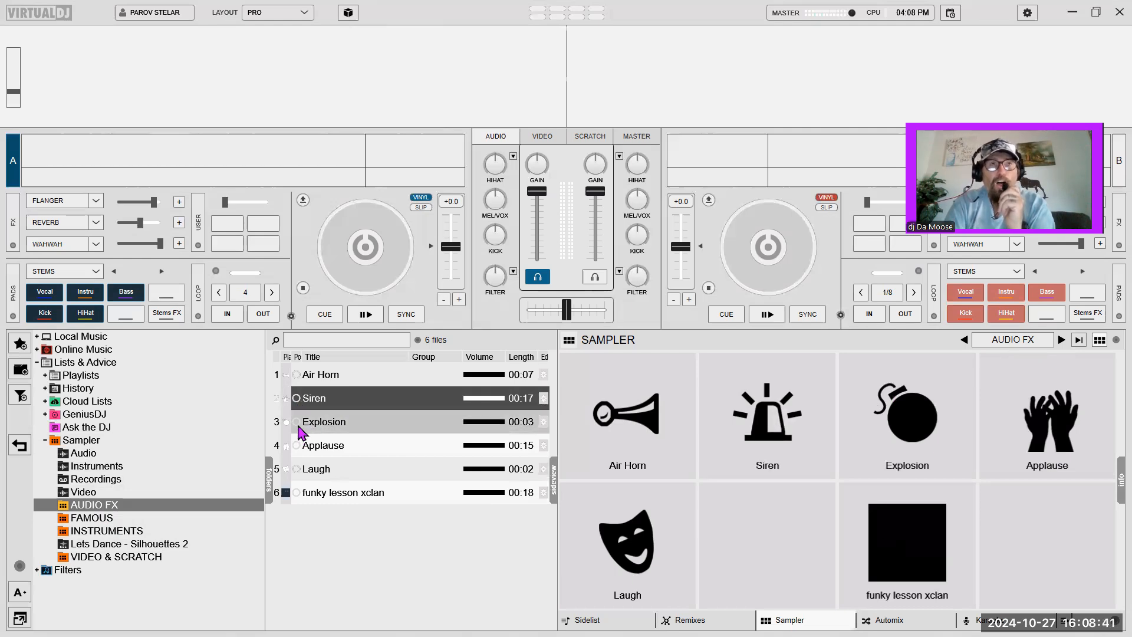
{"action": "left_click", "coordinate": [323, 422]}
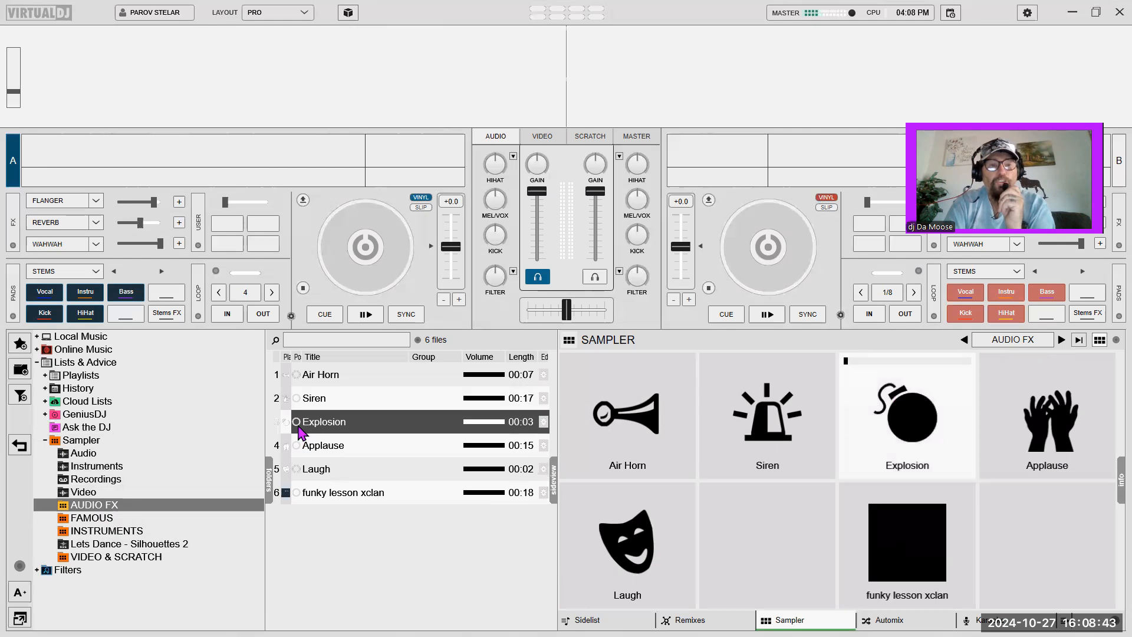
{"action": "left_click", "coordinate": [905, 414]}
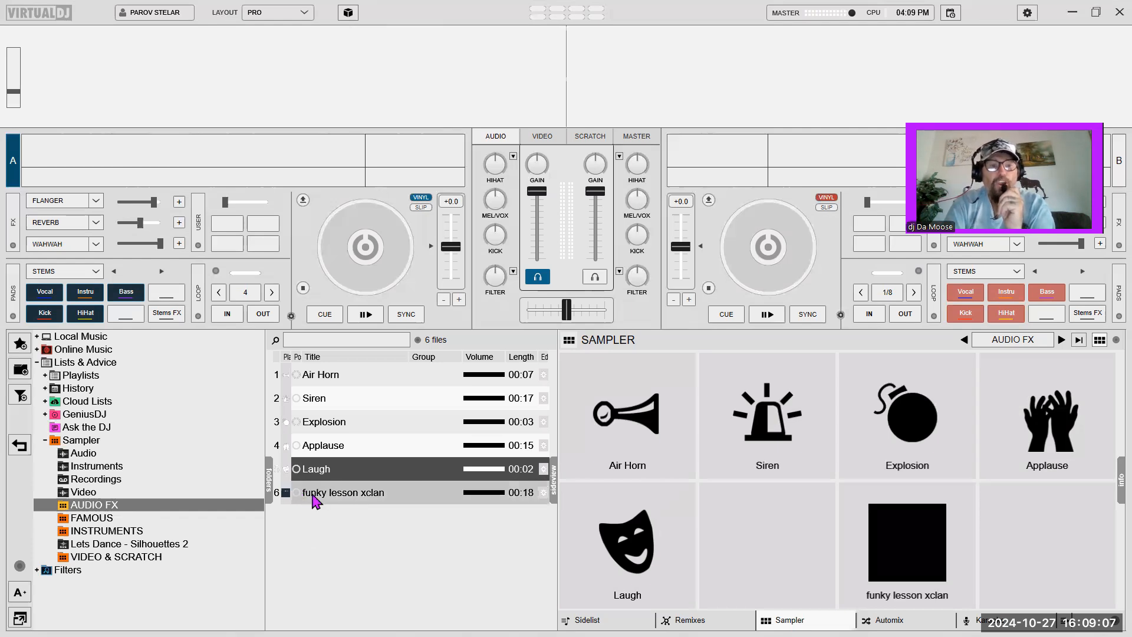
{"action": "left_click", "coordinate": [343, 493]}
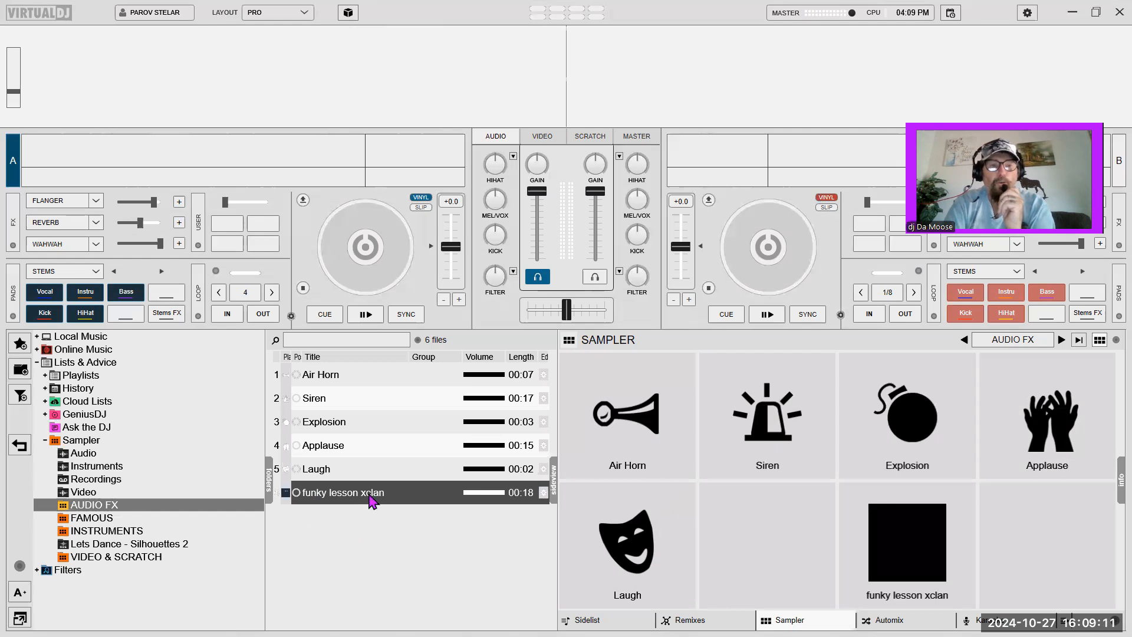
{"action": "right_click", "coordinate": [339, 493]}
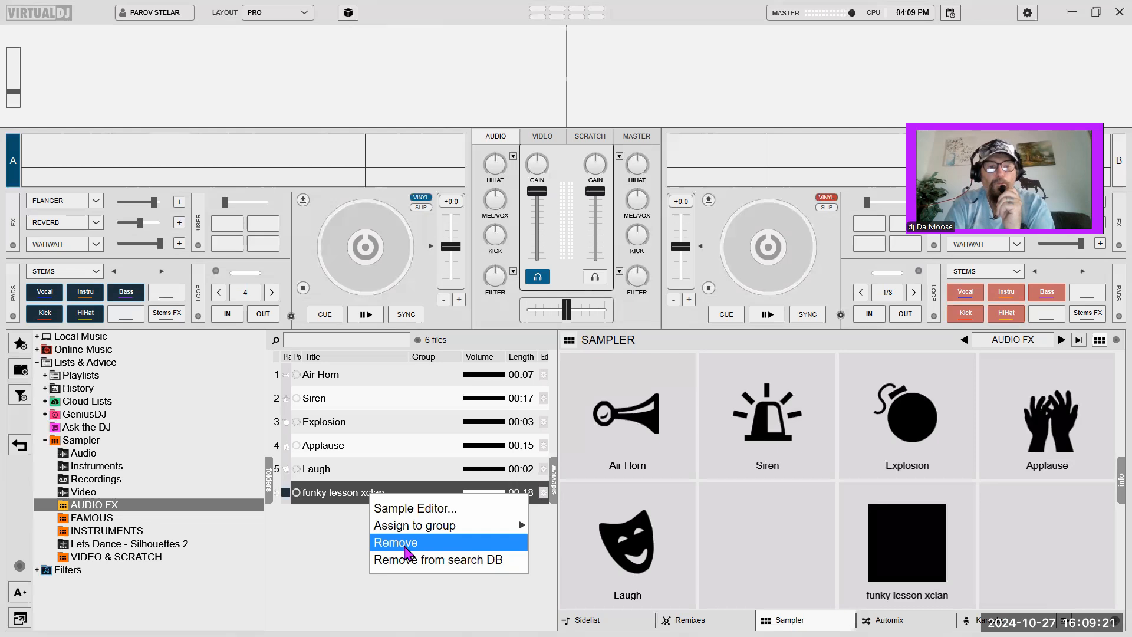
{"action": "left_click", "coordinate": [396, 542]}
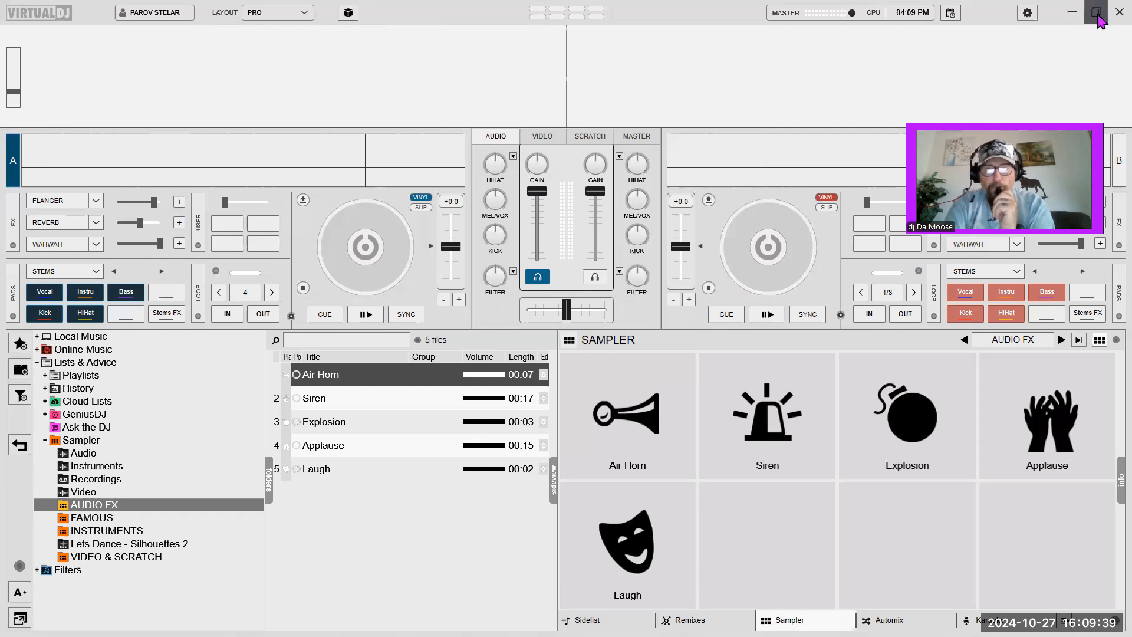
Restore down VirtualDJ and select funky lesson xclan in File Explorer's Music folder
{"action": "left_click", "coordinate": [1095, 12]}
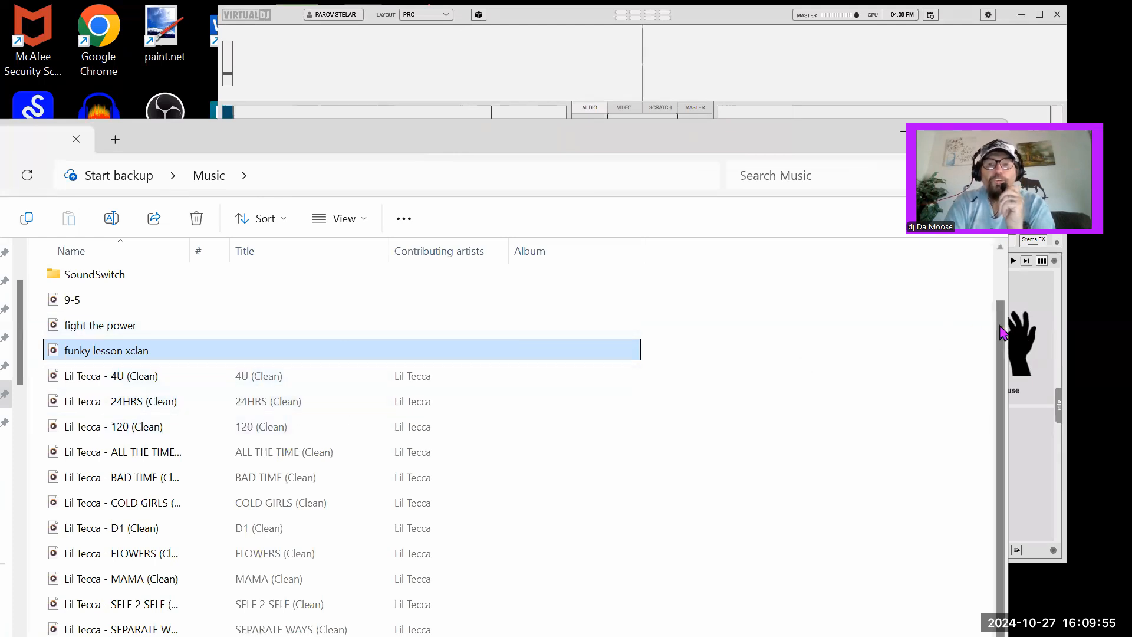
{"action": "mouse_move", "coordinate": [86, 400]}
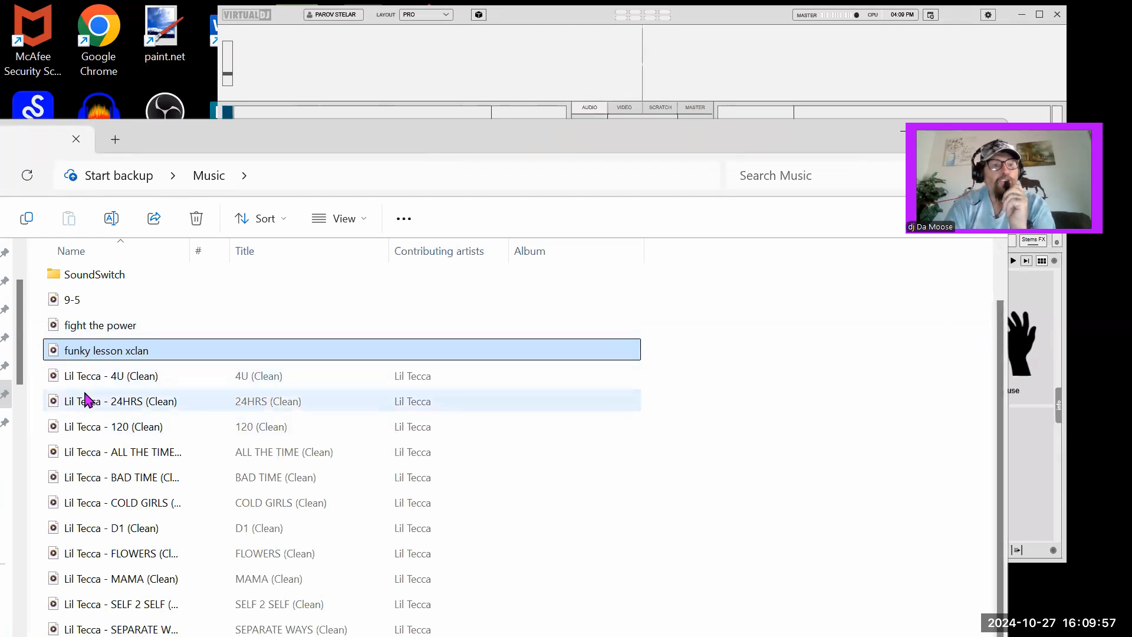
{"action": "left_click", "coordinate": [111, 375]}
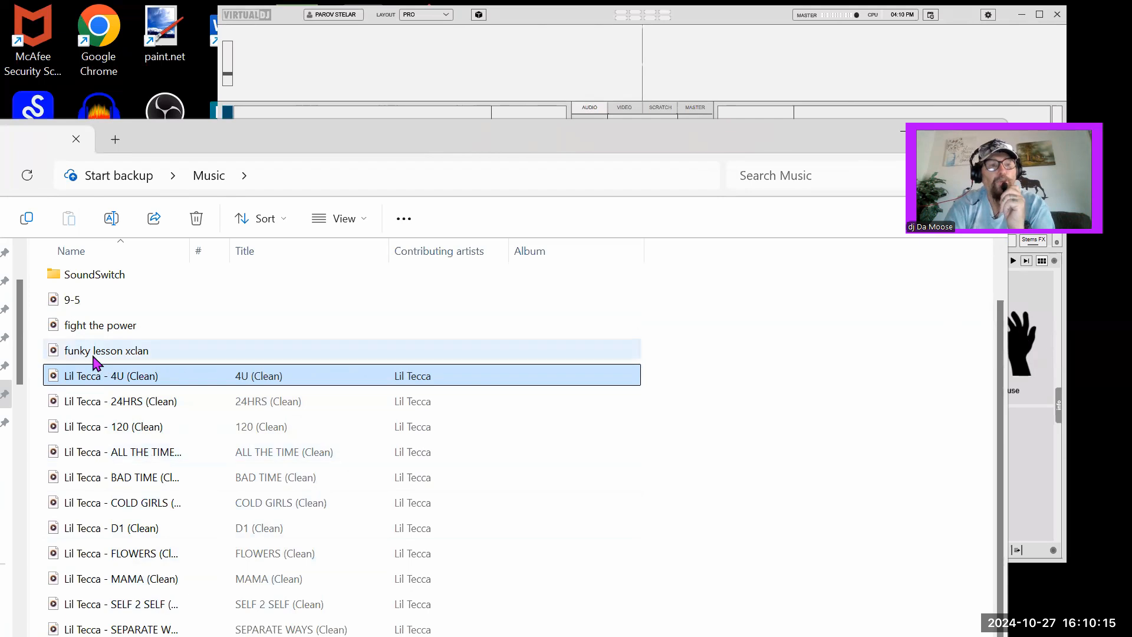
{"action": "left_click", "coordinate": [107, 350]}
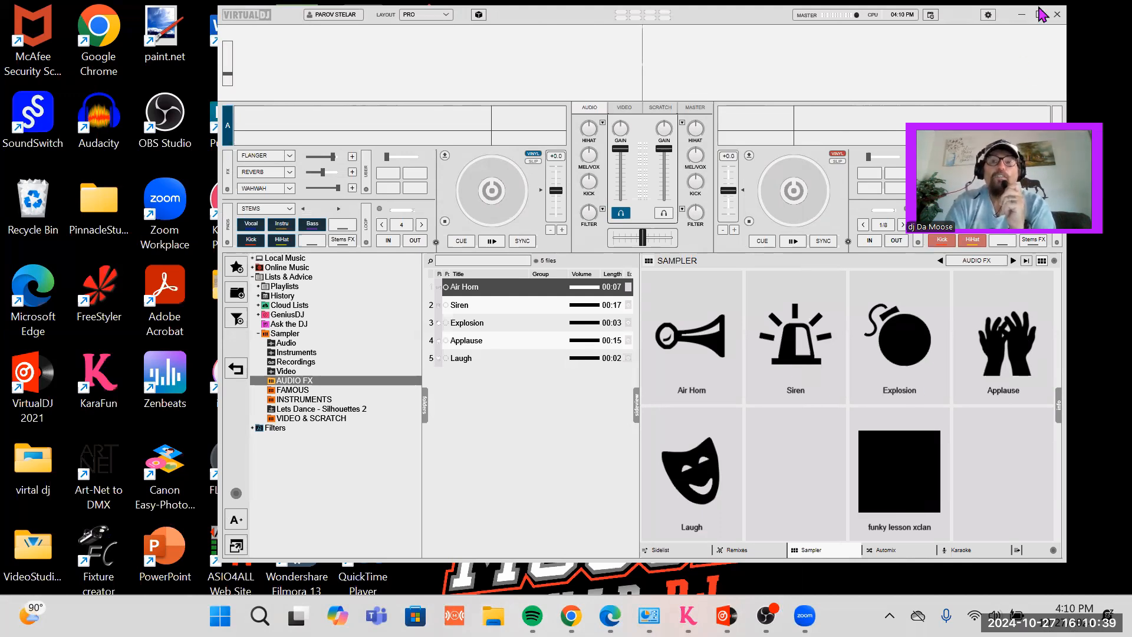
{"action": "left_click", "coordinate": [1039, 14]}
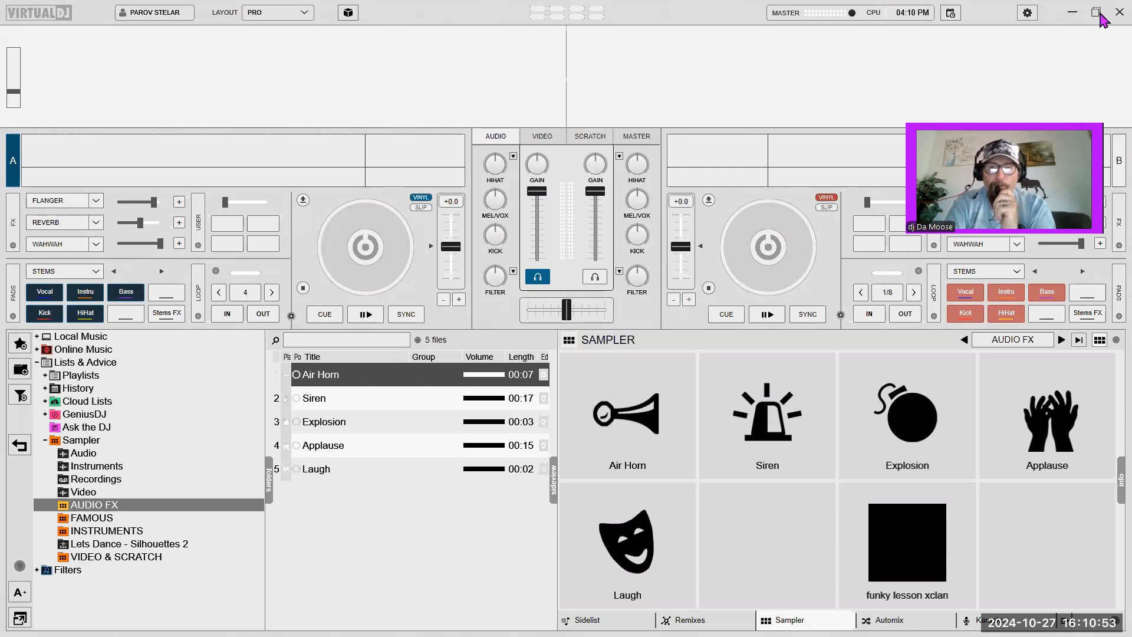
{"action": "left_click", "coordinate": [1098, 11]}
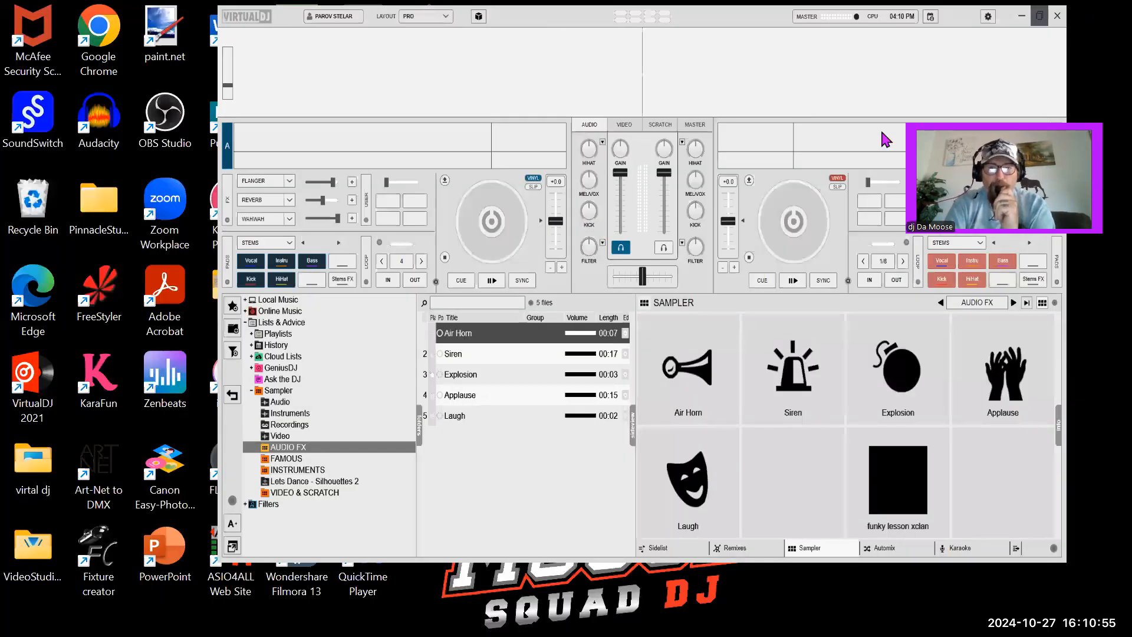